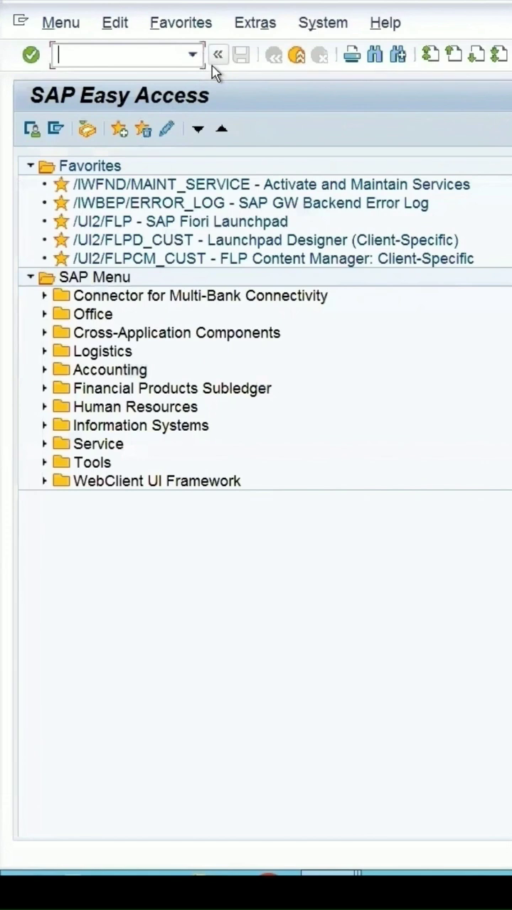
{"action": "mouse_move", "coordinate": [218, 54]}
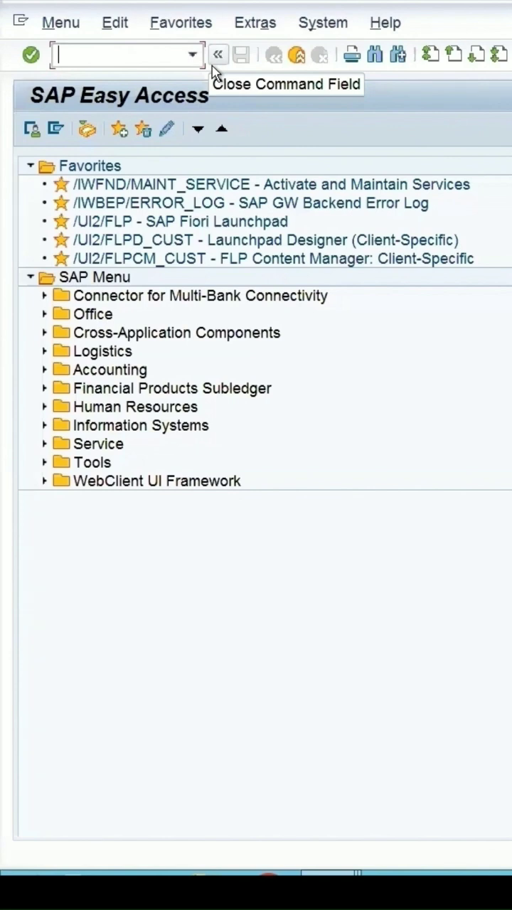
- Enter transaction code mcv in the Easy Access command field
{"action": "type", "text": "mcv"}
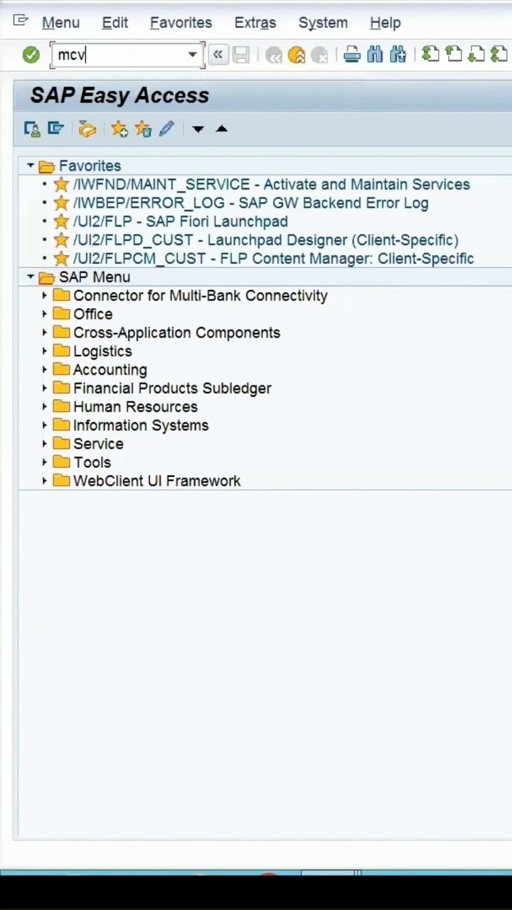
- Run the transaction and execute inspection lot selection for origin 07 Supplier Audit and material 101
{"action": "key", "text": "Enter"}
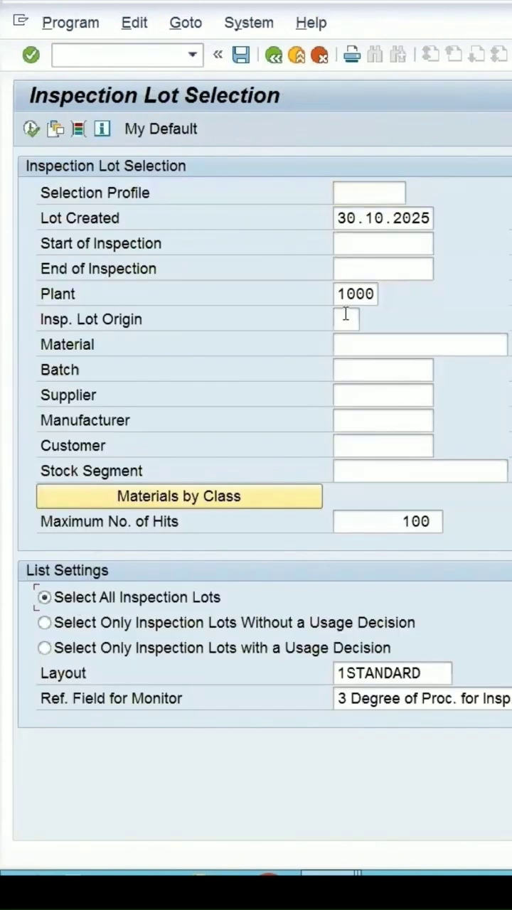
{"action": "type", "text": "0"}
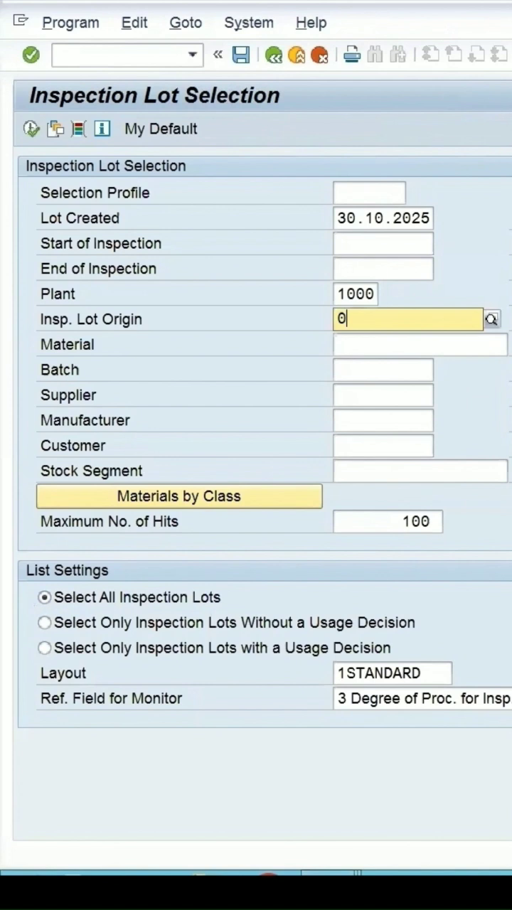
{"action": "type", "text": "7"}
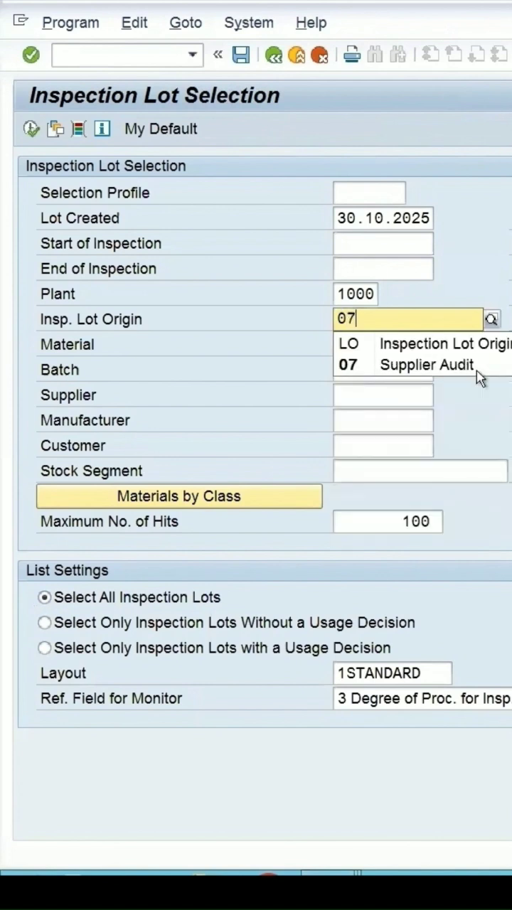
{"action": "left_click", "coordinate": [425, 364]}
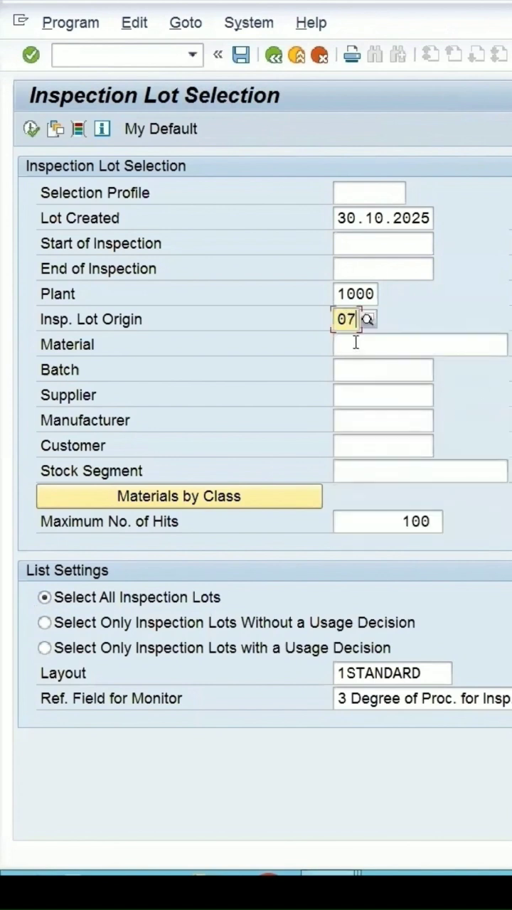
{"action": "type", "text": "101"}
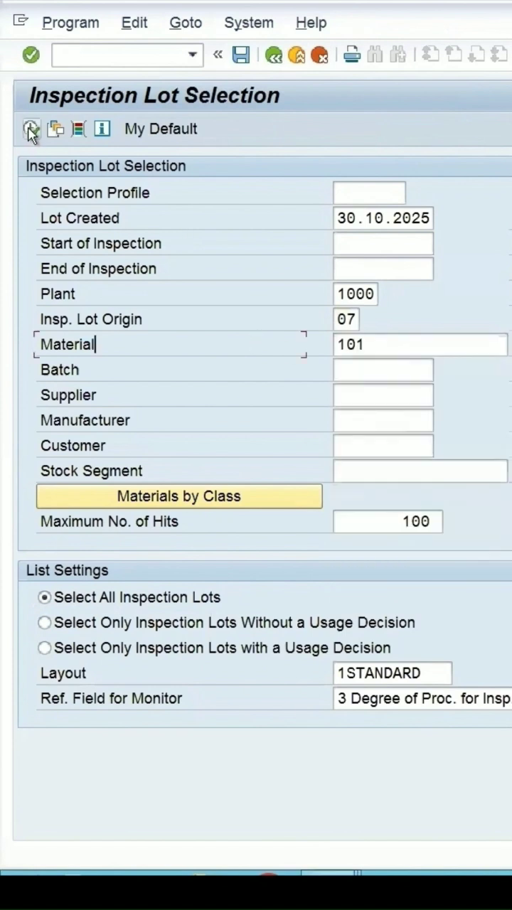
{"action": "left_click", "coordinate": [31, 128]}
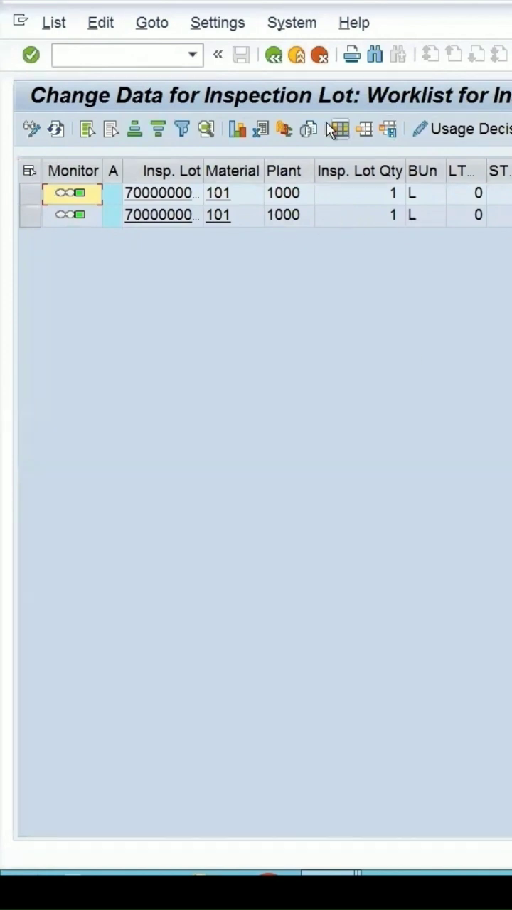
- Review the worklist column layout and bring the QScore and valuation columns into view
{"action": "left_click", "coordinate": [337, 128]}
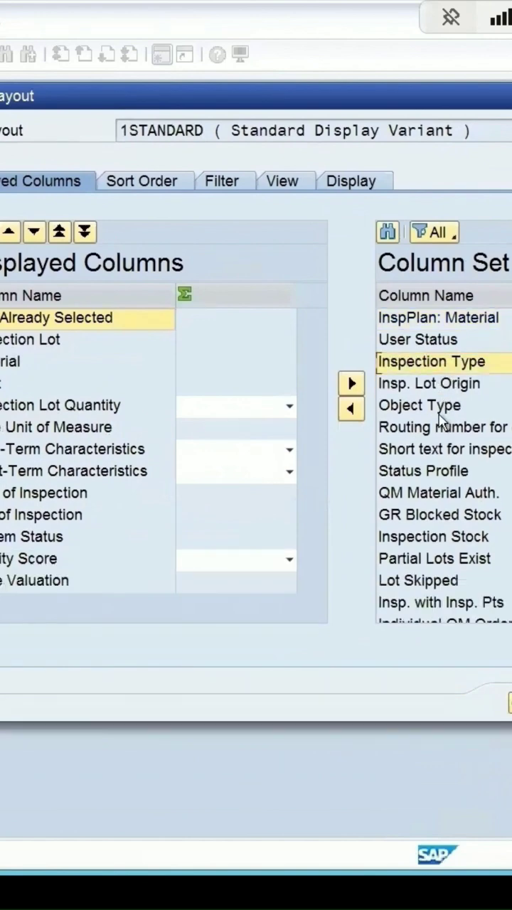
{"action": "scroll", "scroll_direction": "down", "scroll_amount": 3}
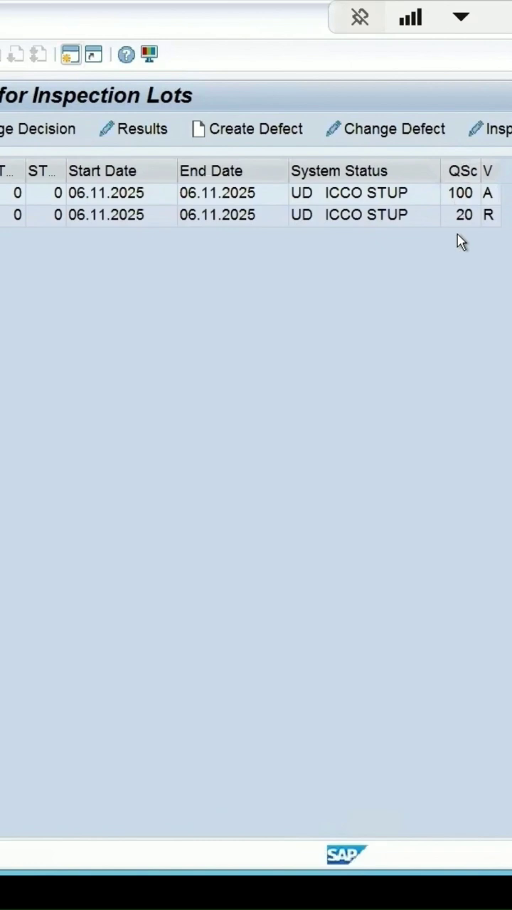
{"action": "mouse_move", "coordinate": [475, 235]}
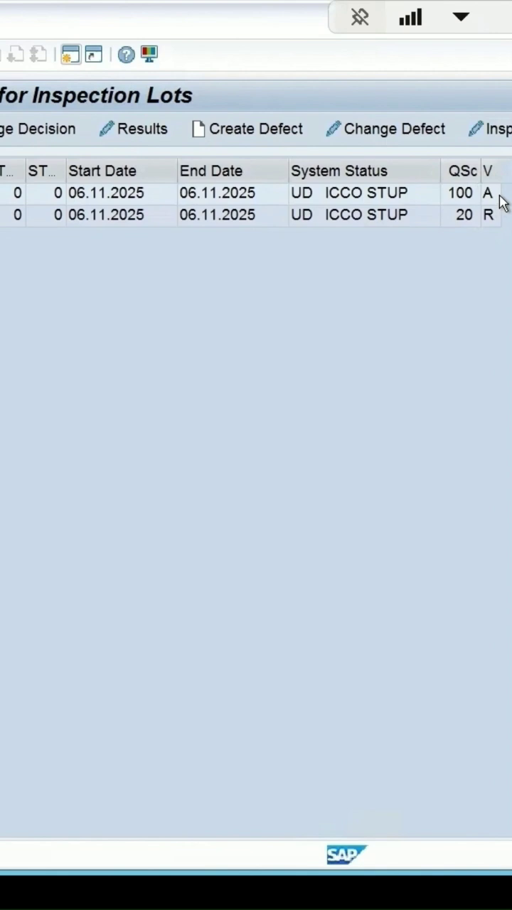
{"action": "mouse_move", "coordinate": [481, 193]}
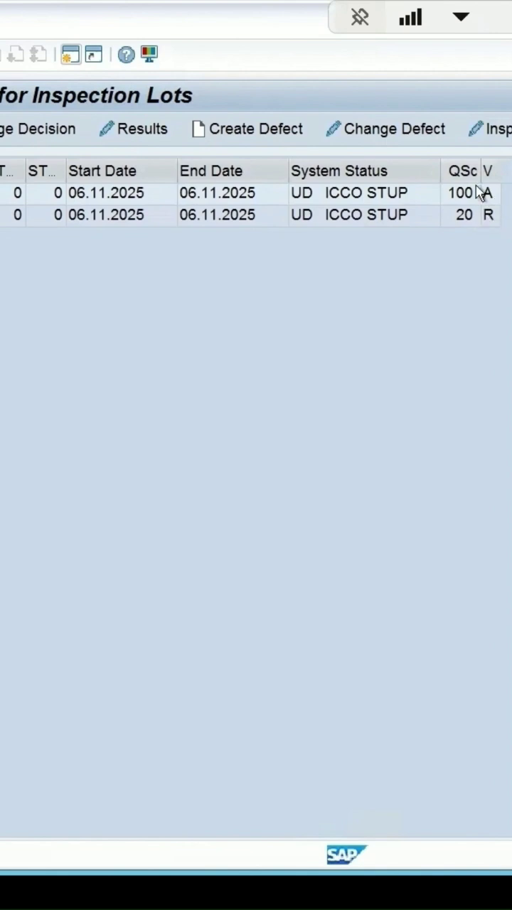
{"action": "mouse_move", "coordinate": [475, 202]}
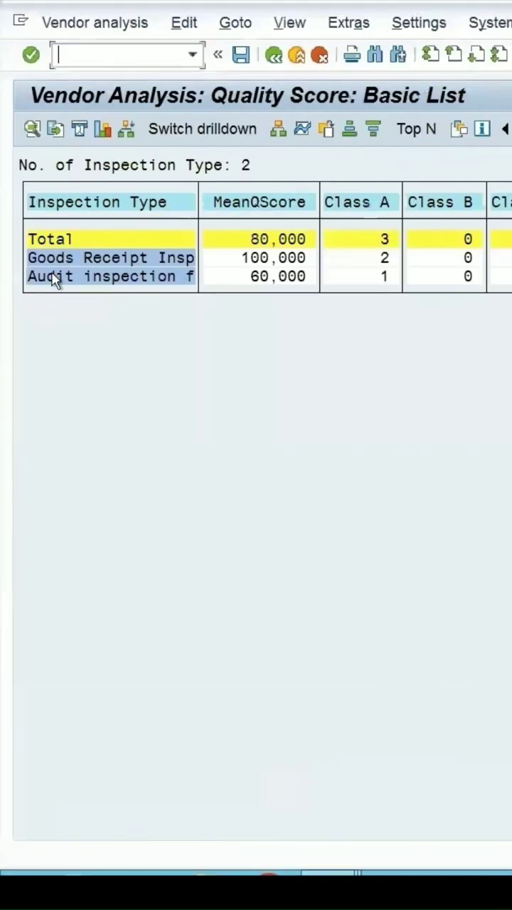
{"action": "mouse_move", "coordinate": [253, 277]}
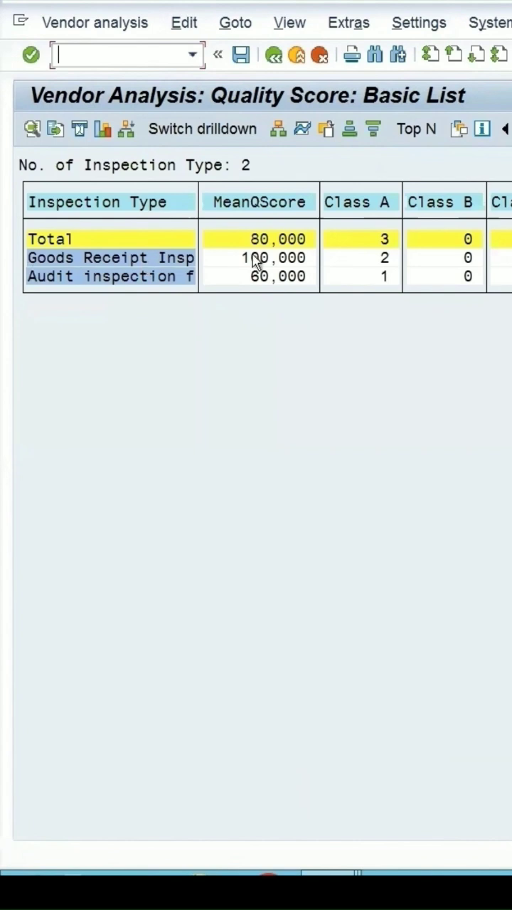
{"action": "mouse_move", "coordinate": [268, 272]}
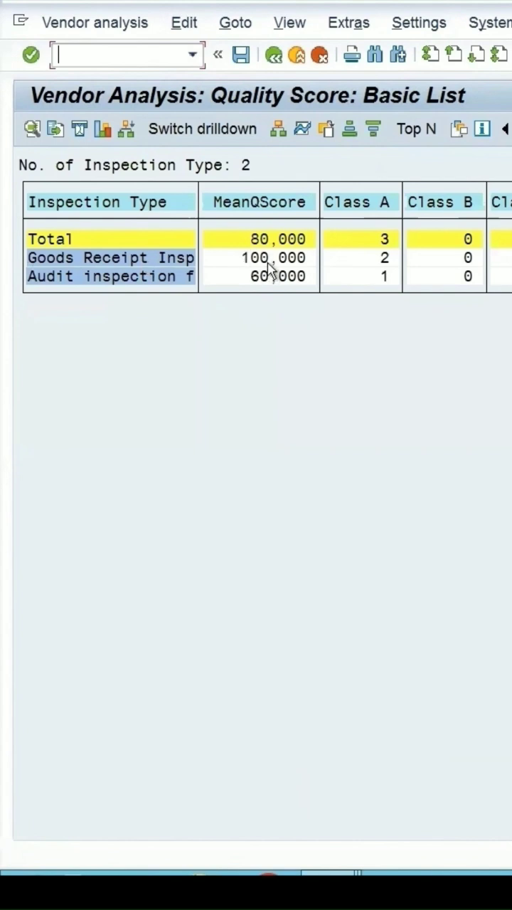
{"action": "mouse_move", "coordinate": [263, 217]}
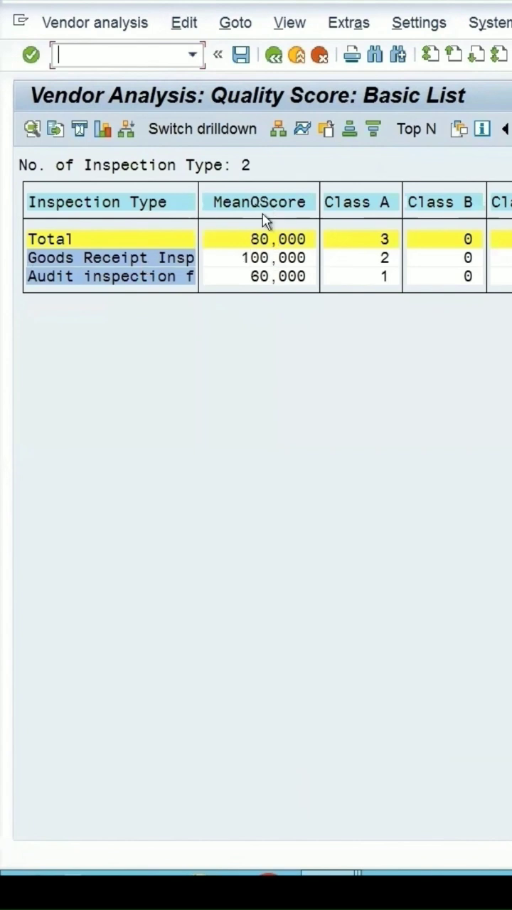
{"action": "mouse_move", "coordinate": [272, 248]}
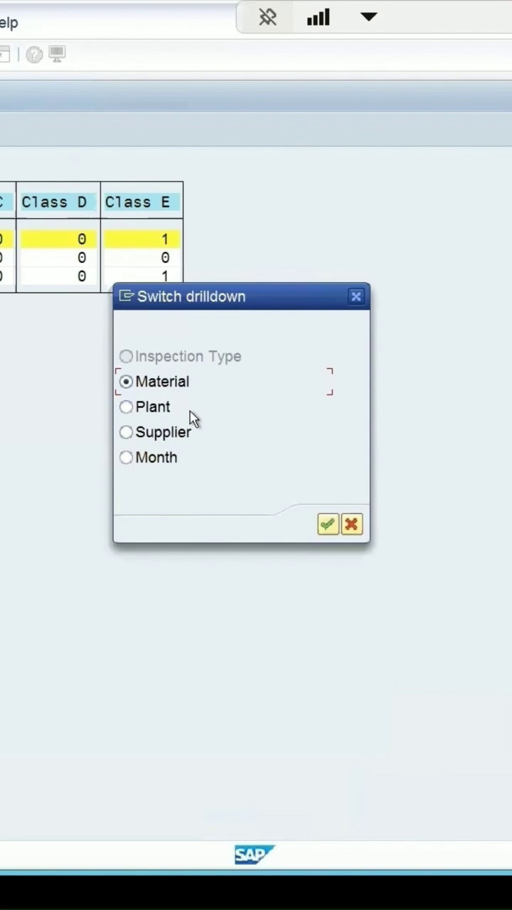
{"action": "mouse_move", "coordinate": [151, 378]}
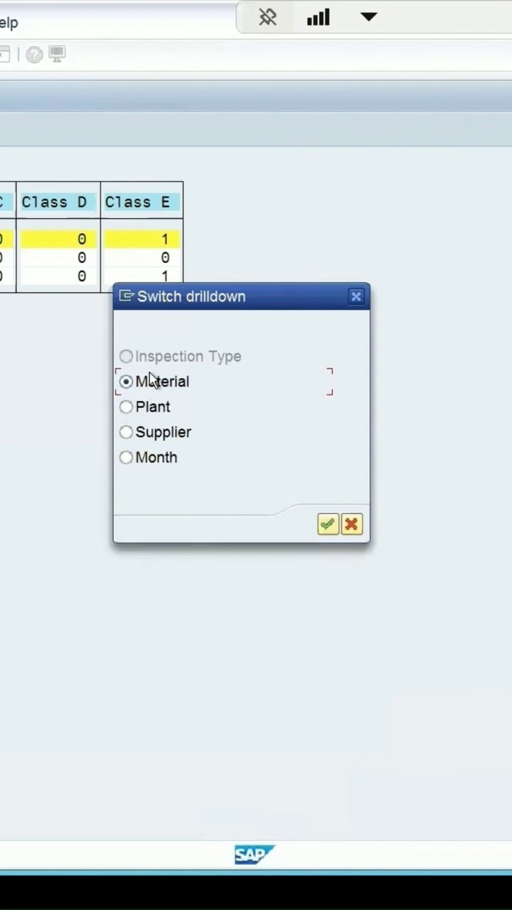
{"action": "mouse_move", "coordinate": [157, 421]}
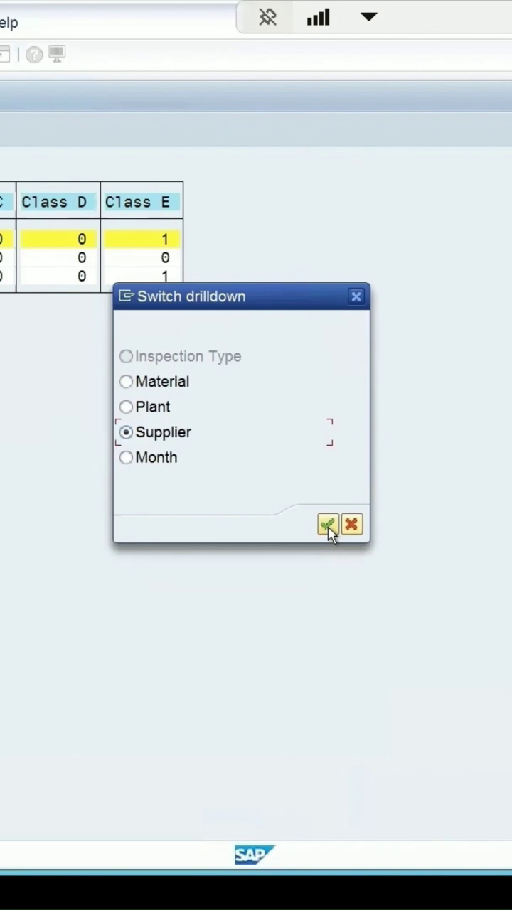
- Apply the Supplier drilldown so the score splits into 100 and 60 per supplier
{"action": "left_click", "coordinate": [325, 523]}
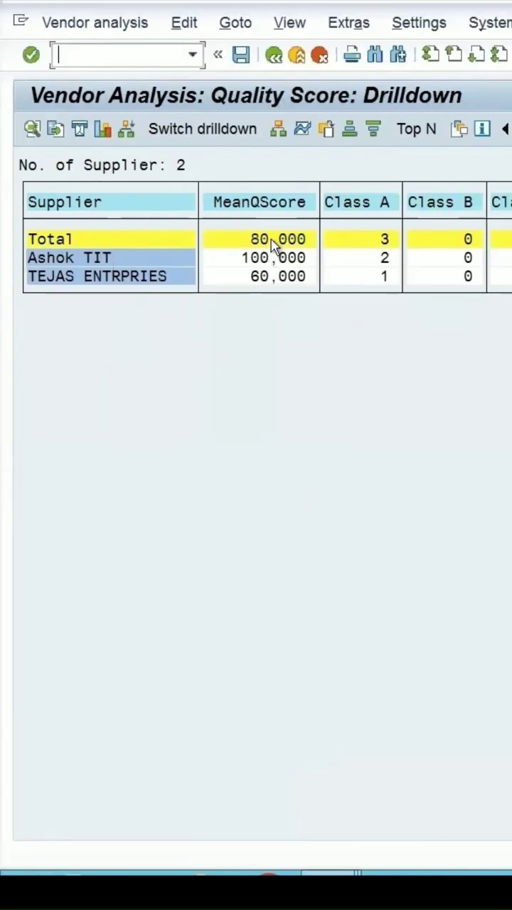
{"action": "mouse_move", "coordinate": [245, 230]}
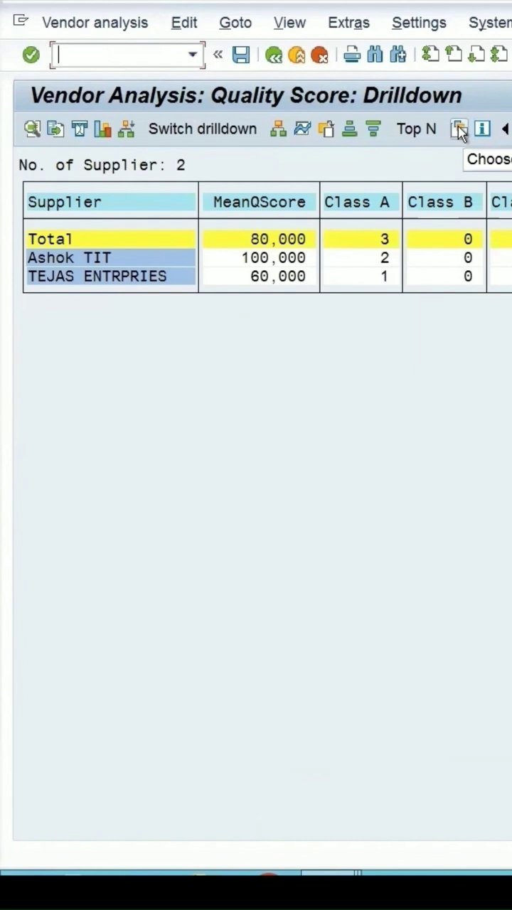
- Add Accepted quantity, Rejected lots and Total quantity from the pool and confirm the key figures
{"action": "left_click", "coordinate": [458, 128]}
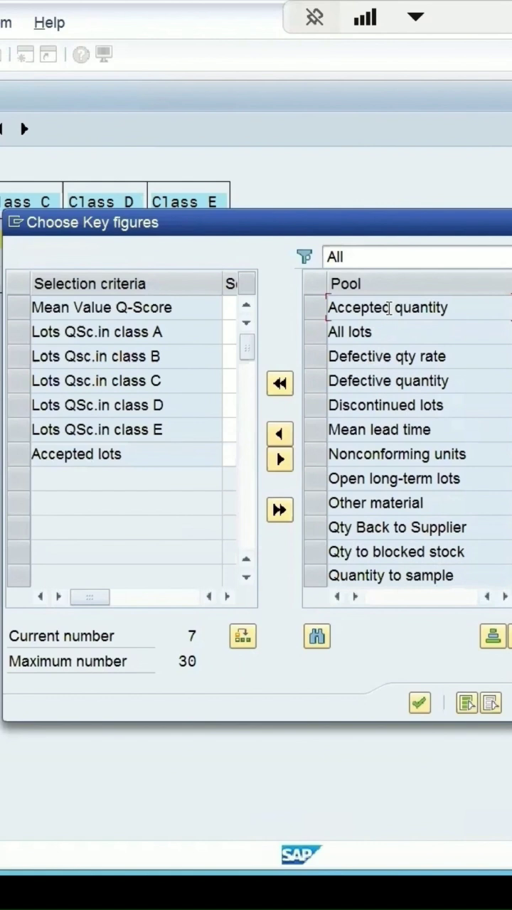
{"action": "left_click", "coordinate": [279, 433]}
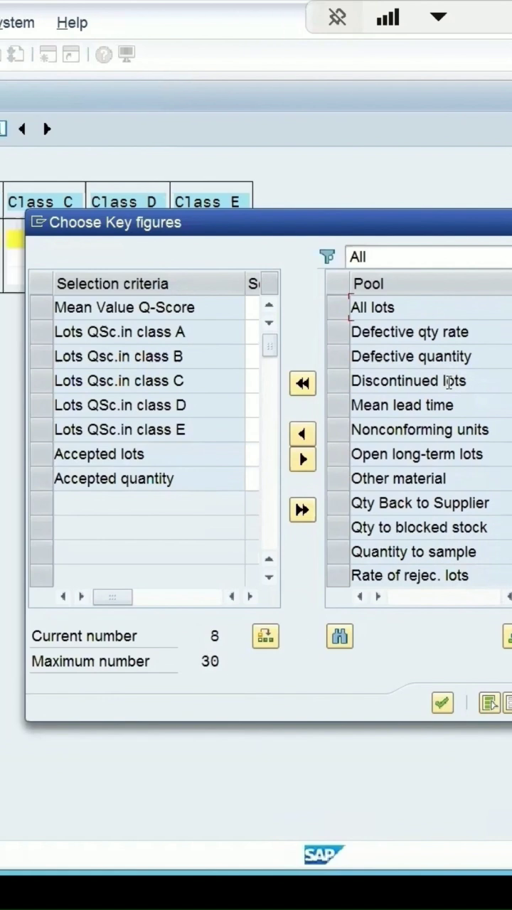
{"action": "scroll", "scroll_direction": "down", "scroll_amount": 3}
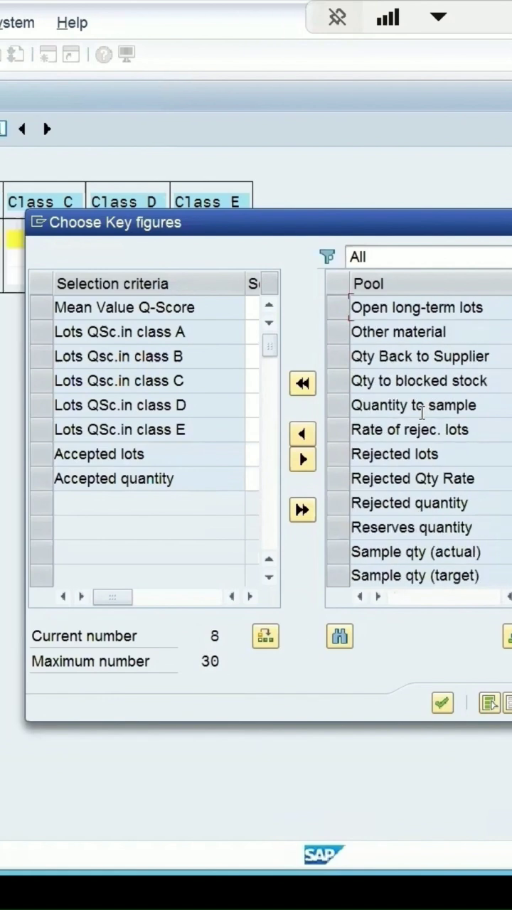
{"action": "scroll", "scroll_direction": "down", "scroll_amount": 3}
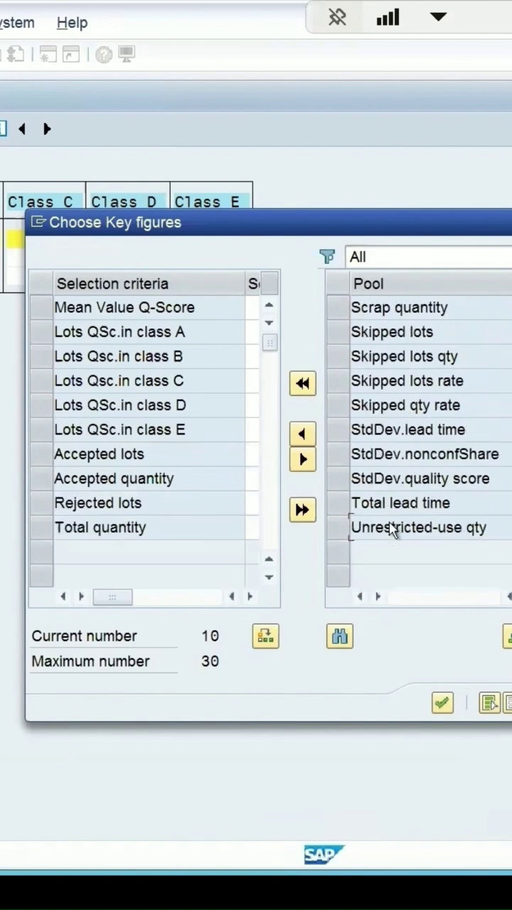
{"action": "left_click", "coordinate": [441, 702]}
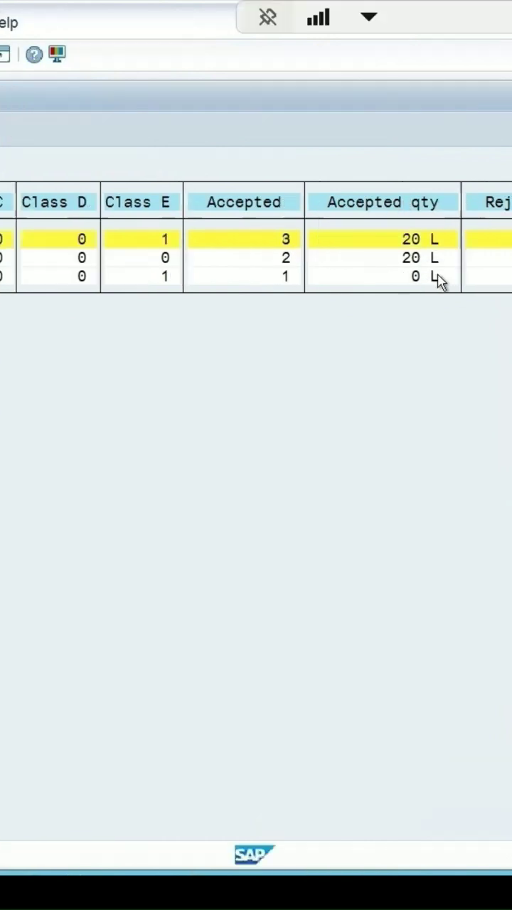
{"action": "mouse_move", "coordinate": [434, 281]}
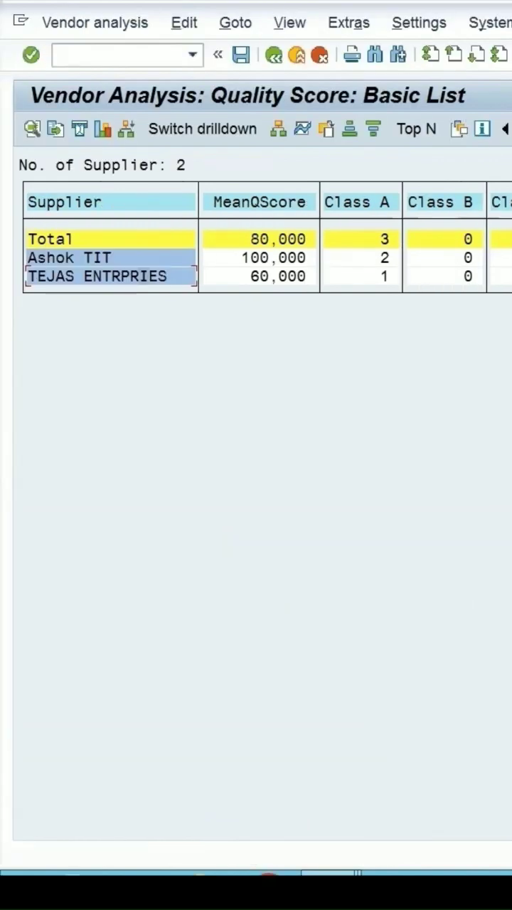
{"action": "mouse_move", "coordinate": [49, 237]}
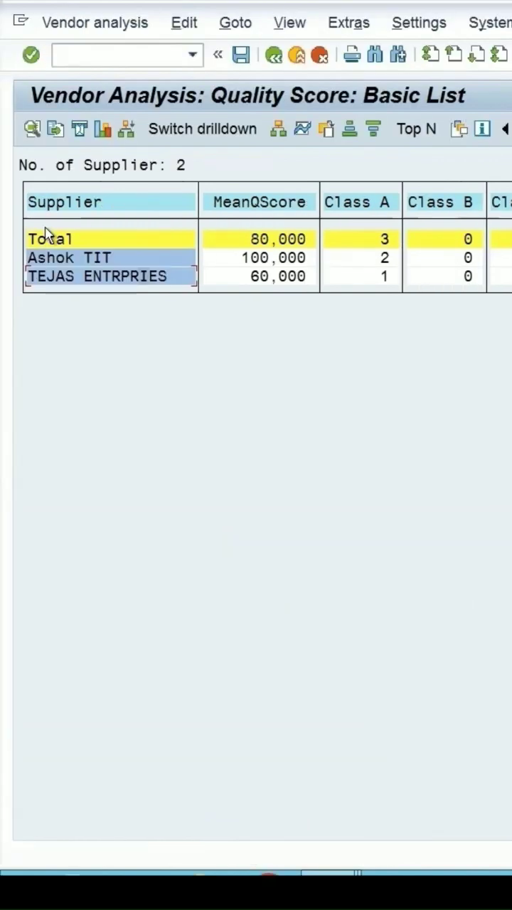
- Go back out of the vendor analysis, triggering the save-before-exit prompt
{"action": "left_click", "coordinate": [273, 55]}
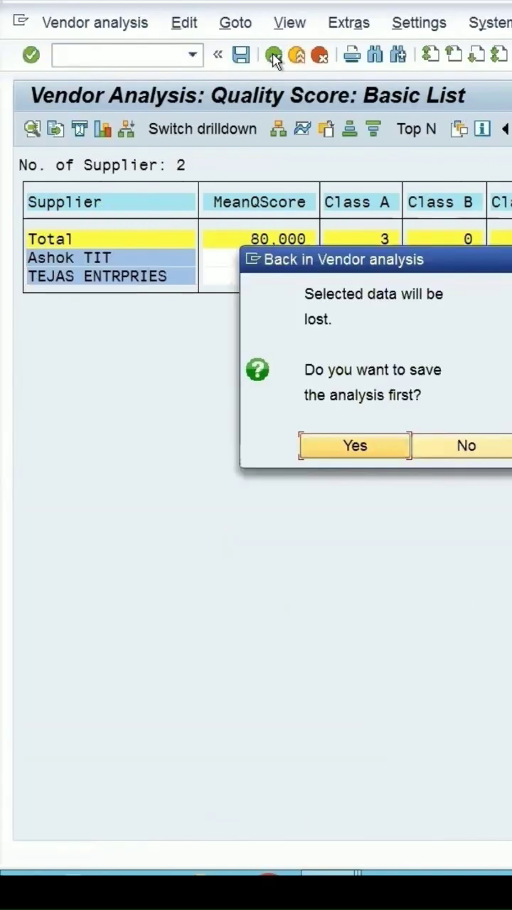